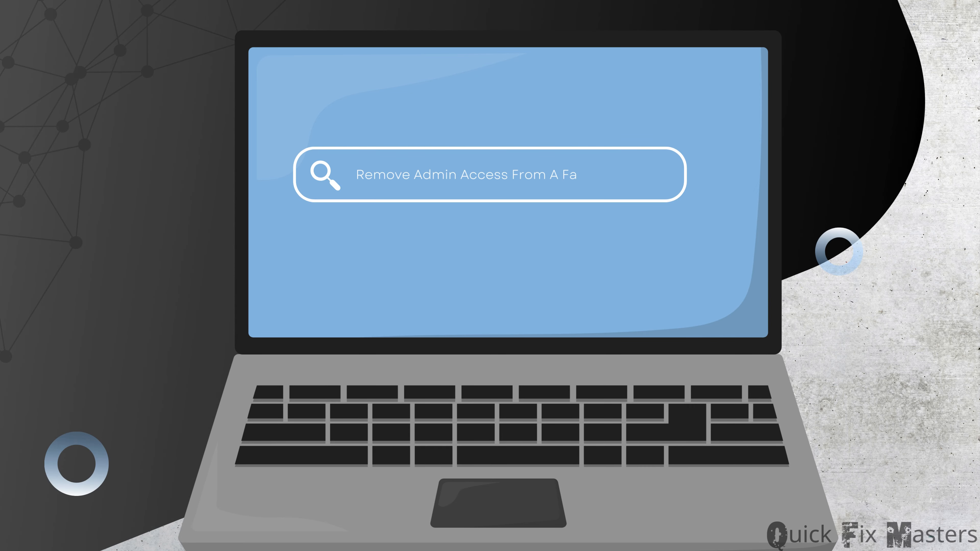
Search for the Facebook Page and land on the Facebook home feed
type("cebook Page")
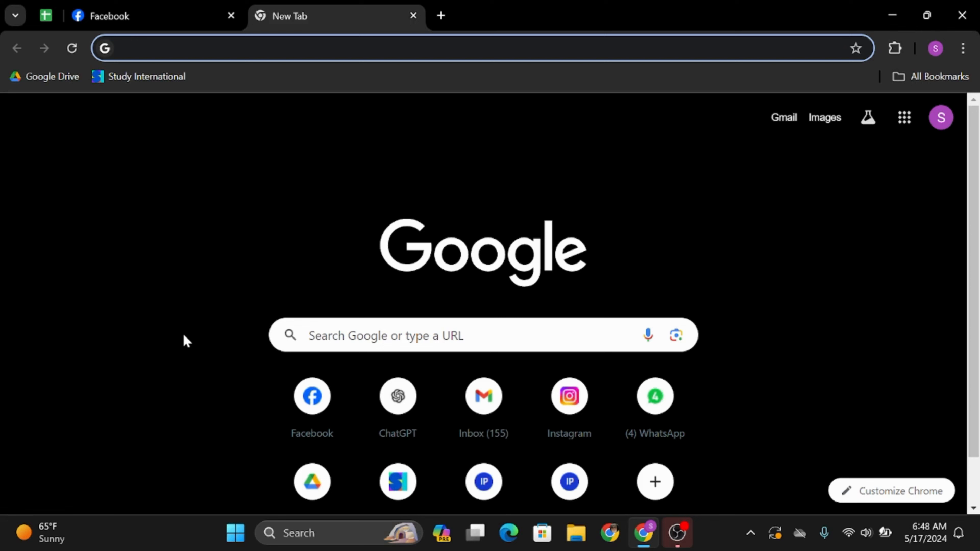
mouse_move(330, 361)
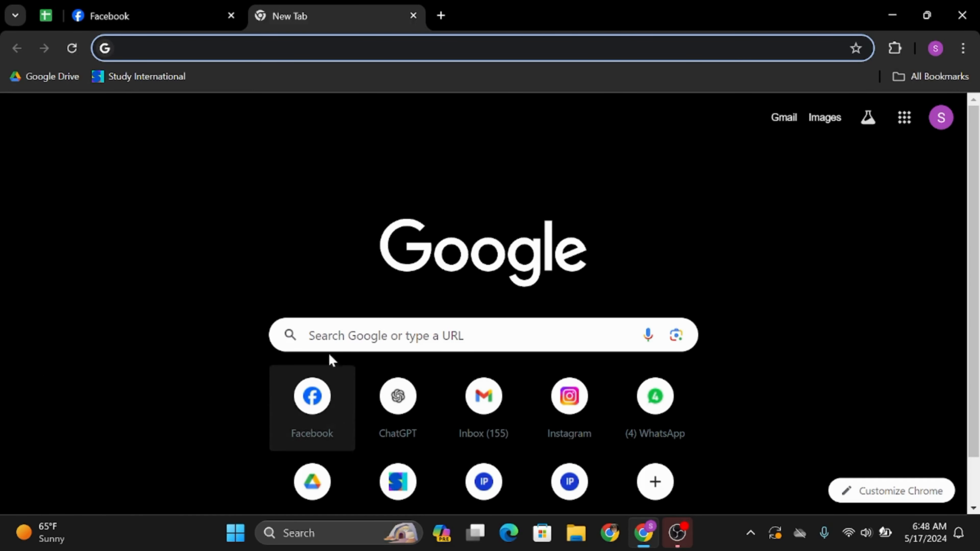
mouse_move(327, 147)
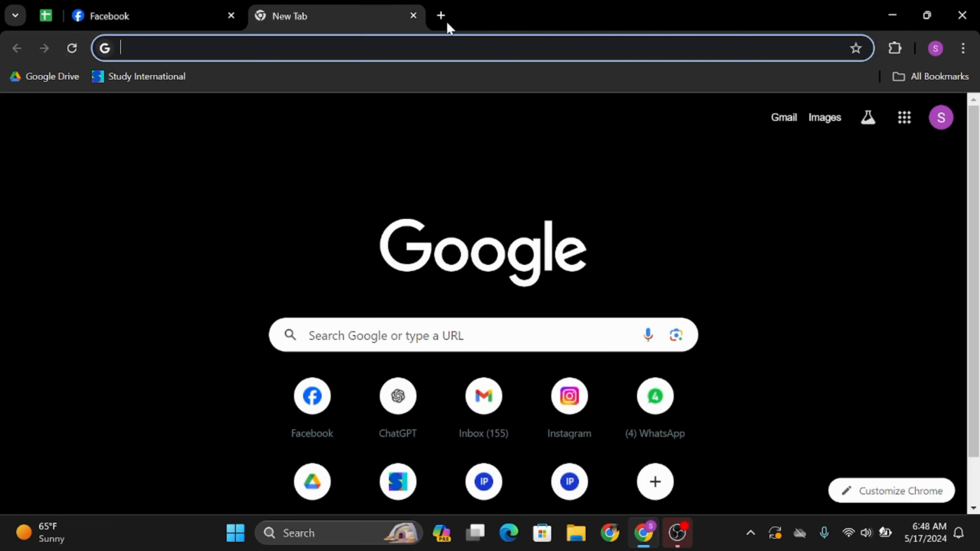
mouse_move(440, 16)
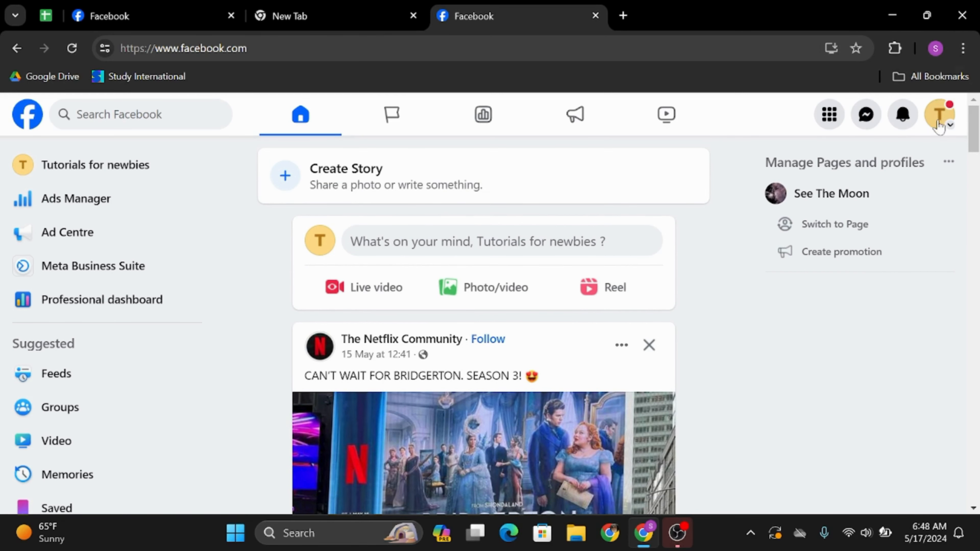
Switch into the Tutorials for newbies Page and reach its Professional dashboard
left_click(939, 113)
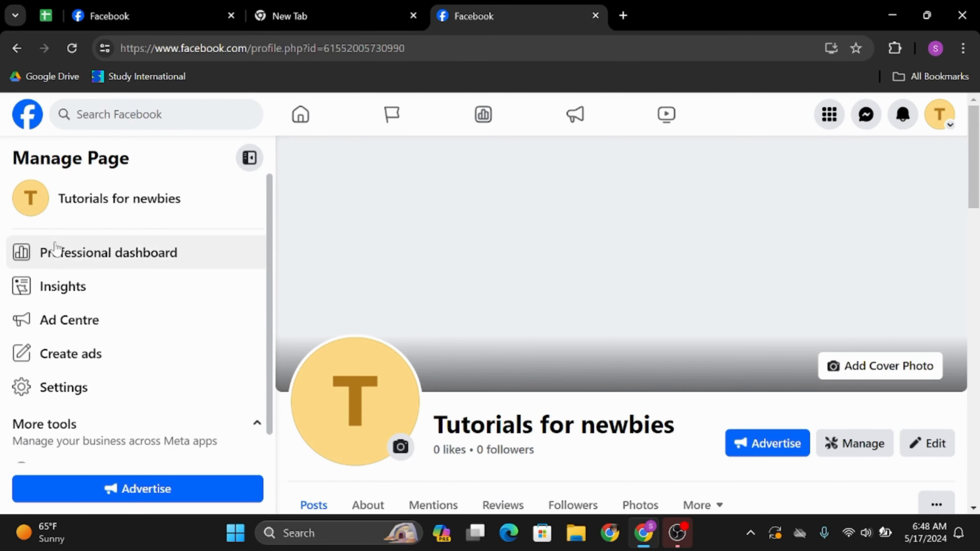
left_click(109, 253)
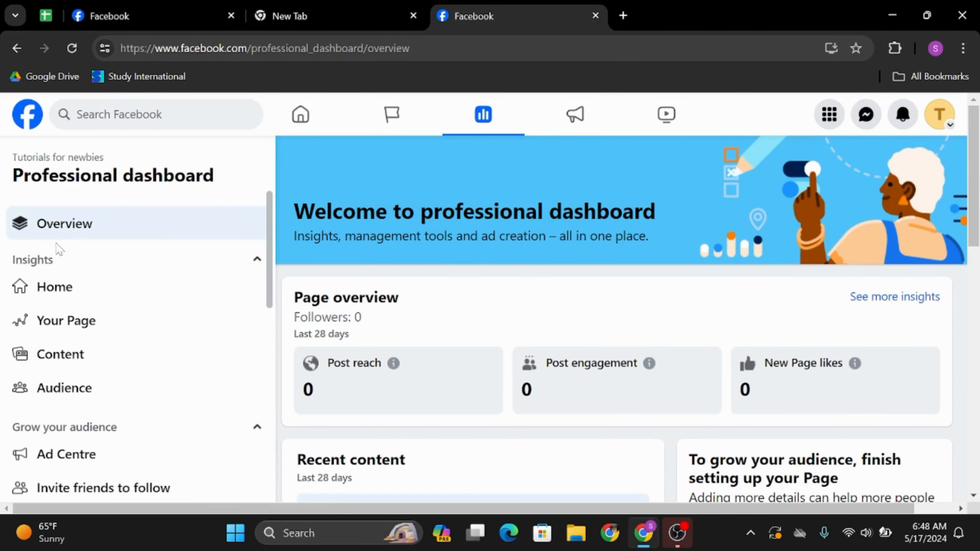
Reach Page access under Your tools, listing Facebook access and task access holders
scroll("down", 3)
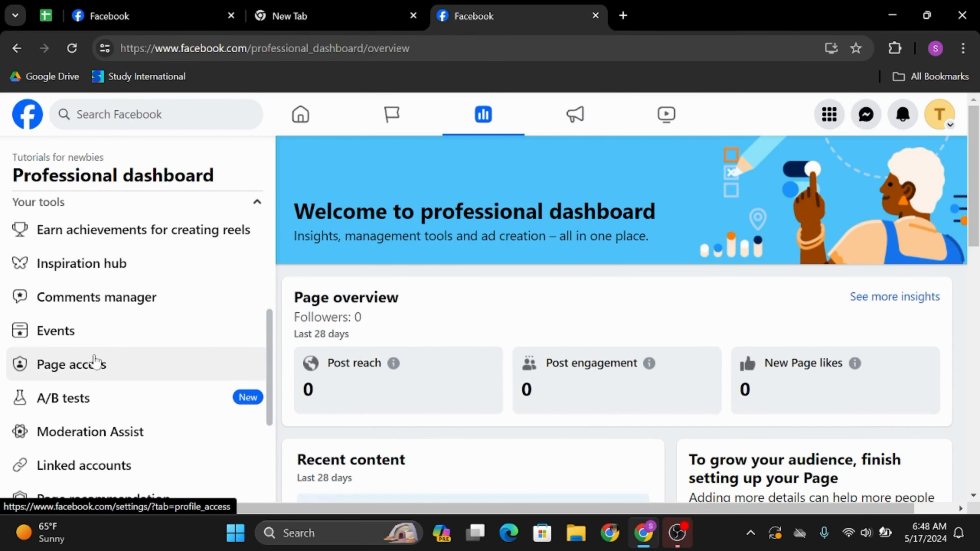
left_click(70, 364)
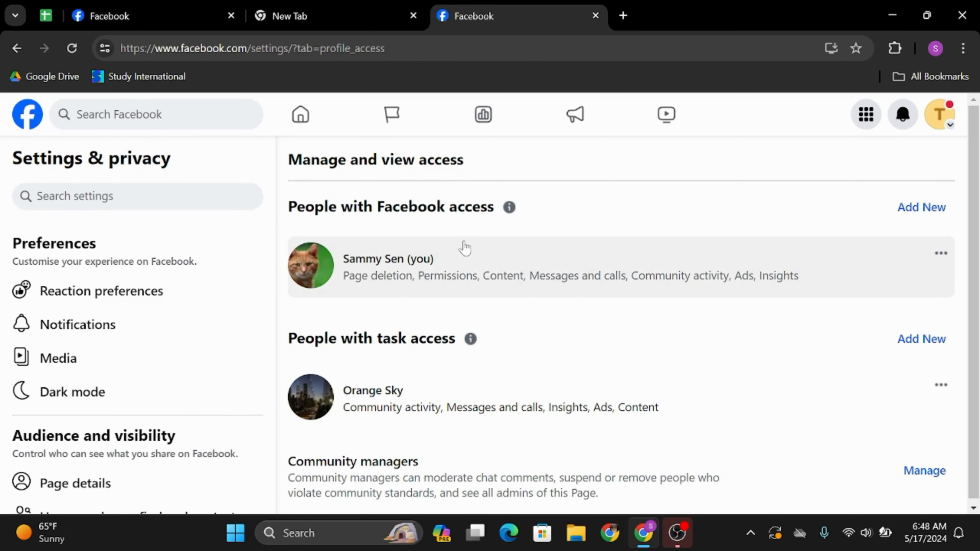
mouse_move(553, 266)
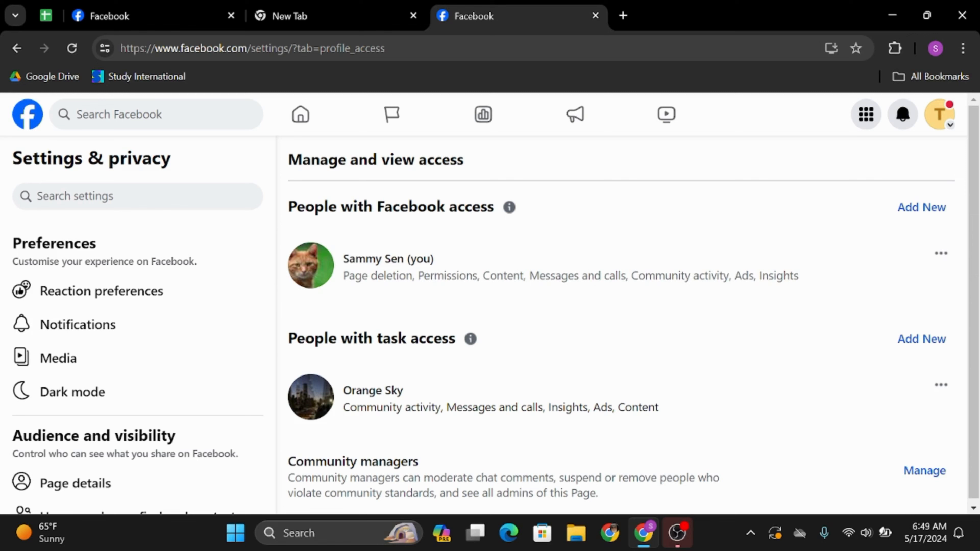
mouse_move(941, 253)
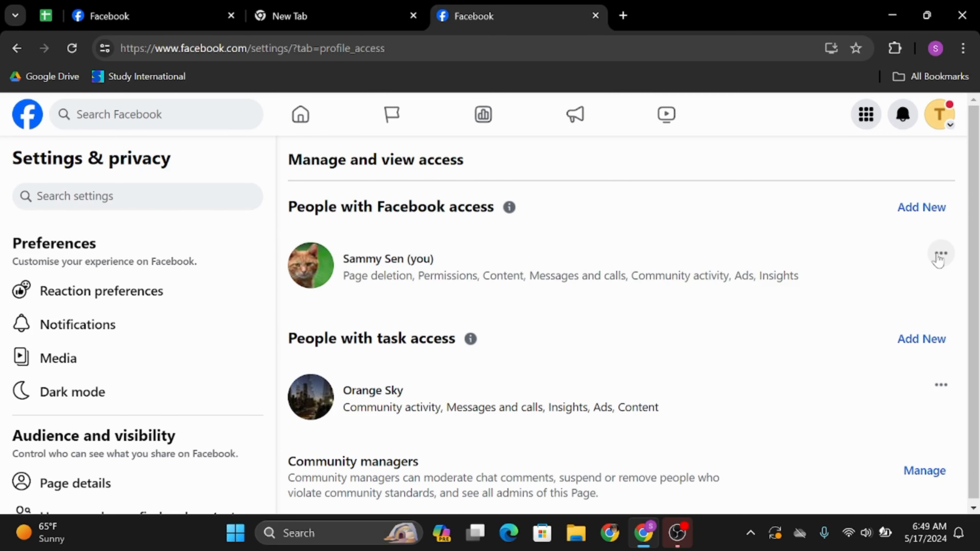
left_click(940, 254)
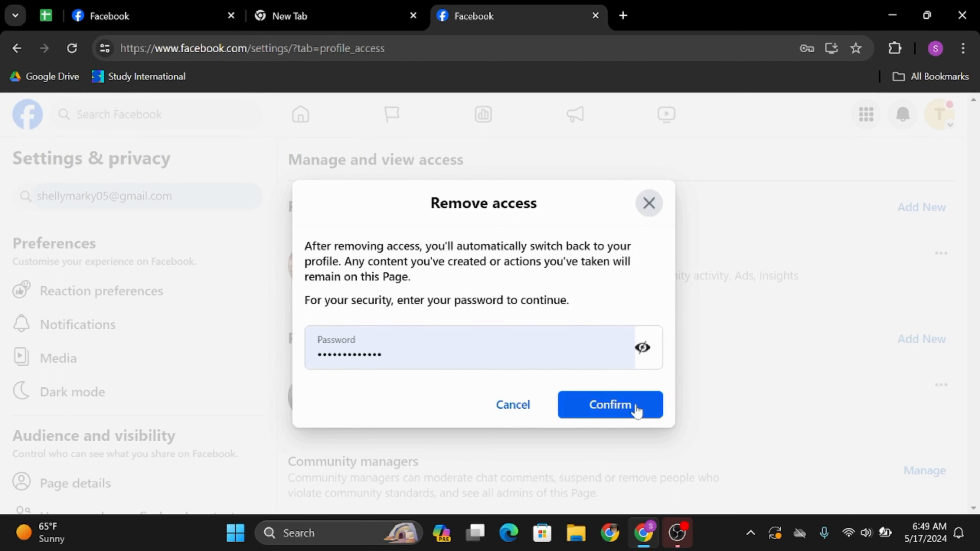
mouse_move(384, 289)
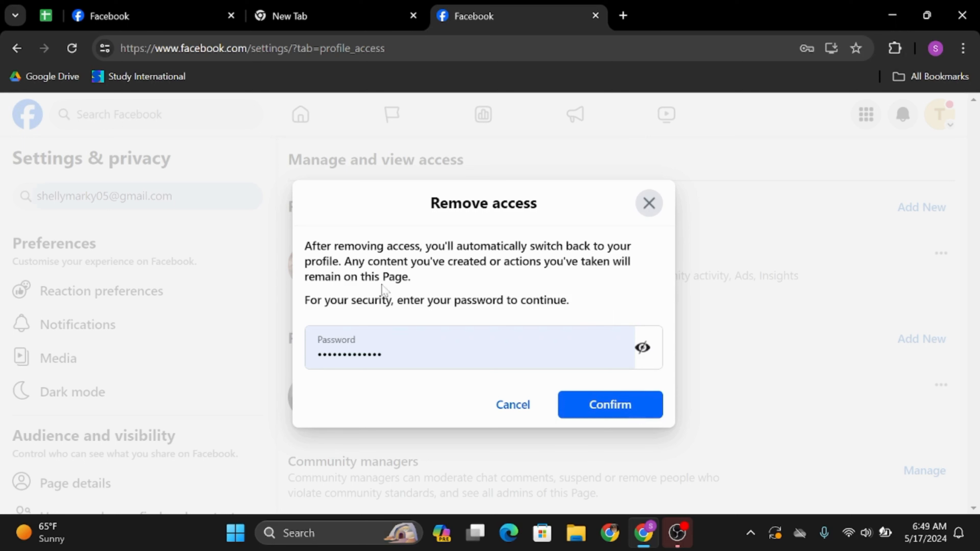
mouse_move(269, 219)
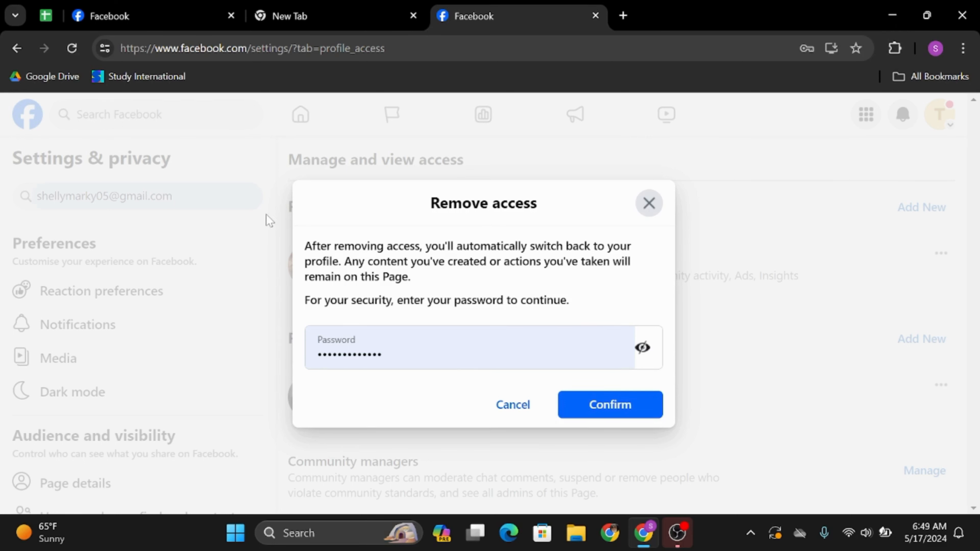
mouse_move(186, 257)
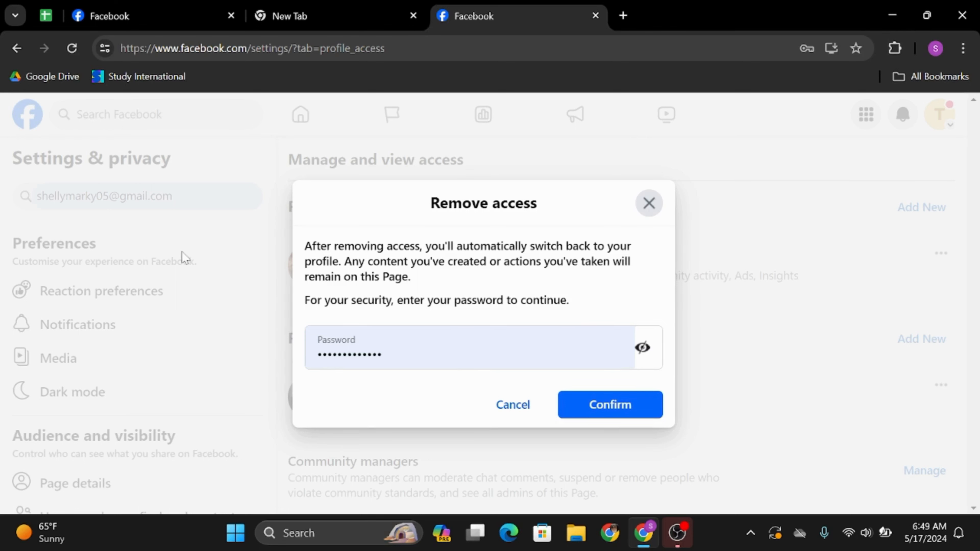